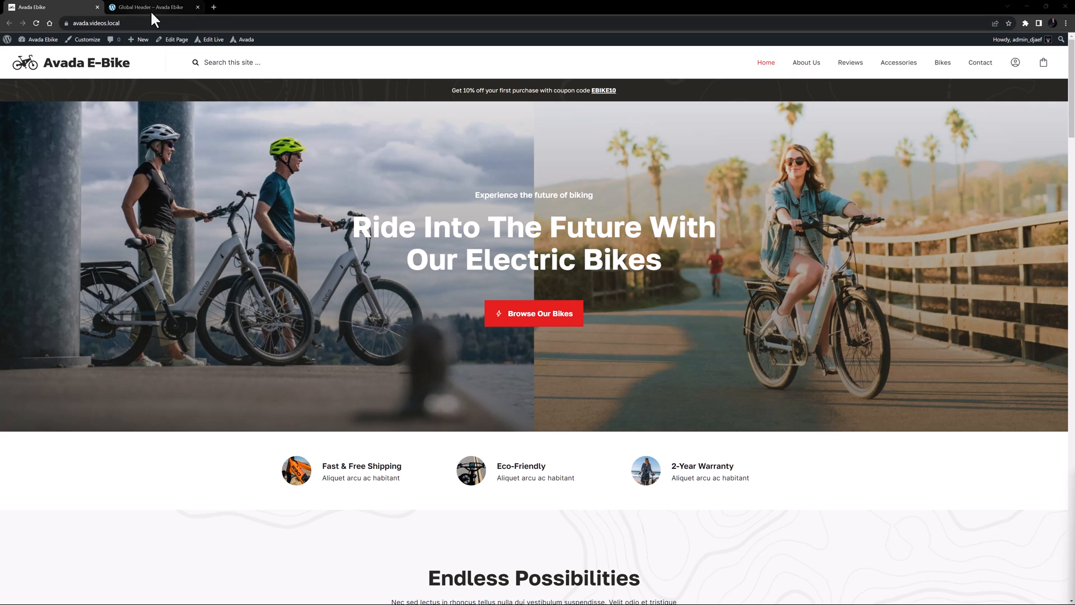
Open the global header in the live builder and preview it at small-screen width
click(145, 6)
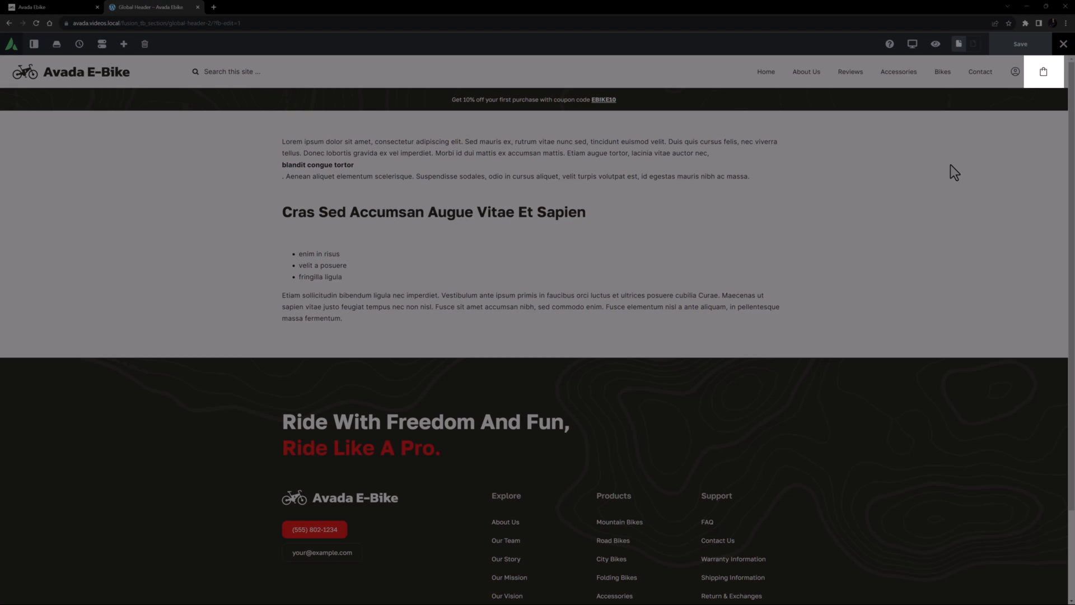
click(914, 43)
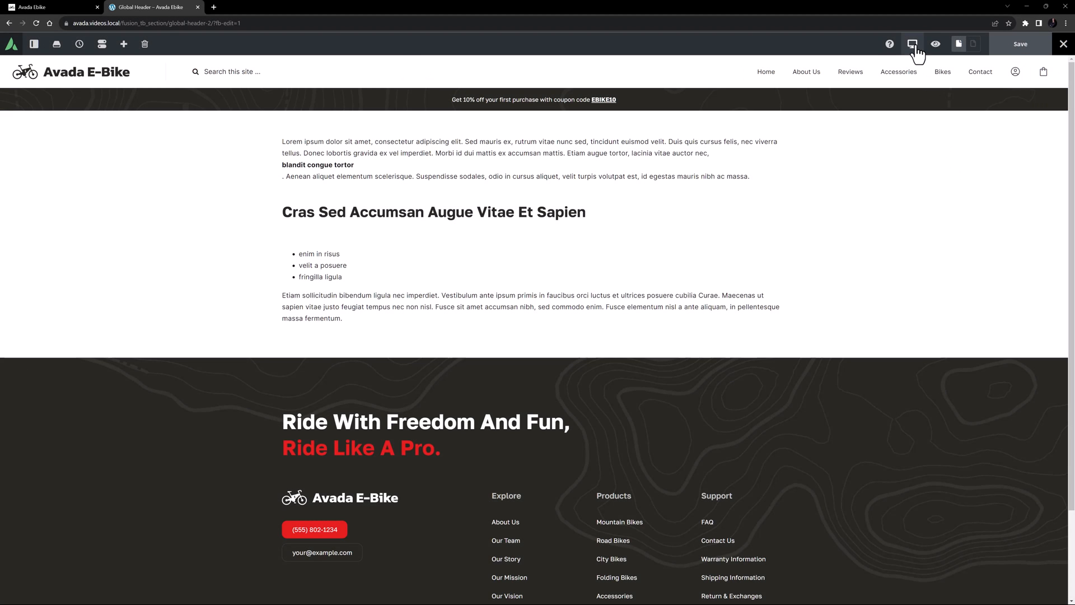
click(913, 43)
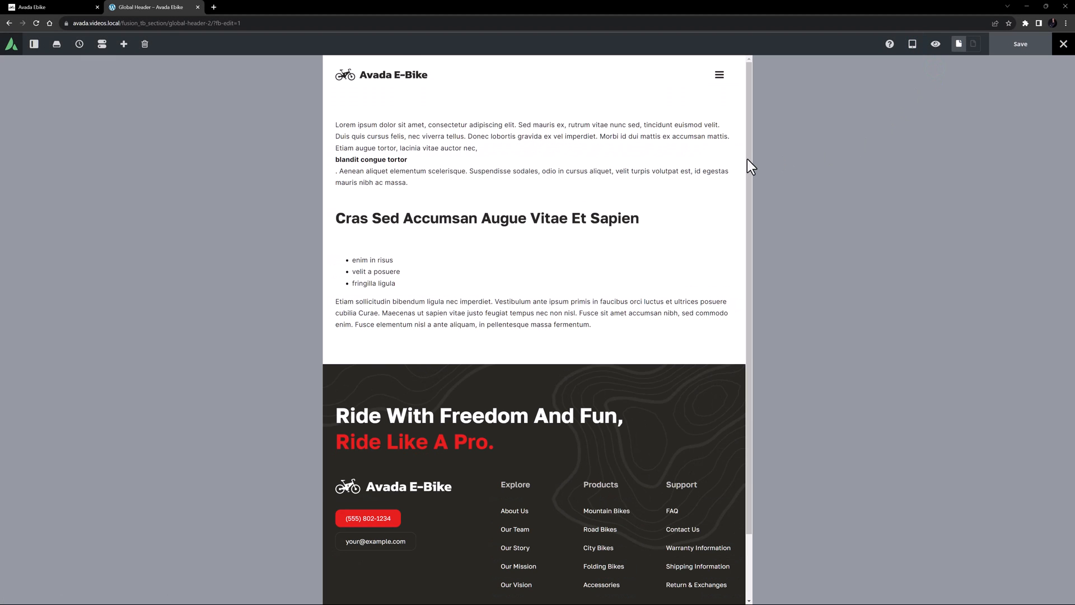
mouse_move(422, 170)
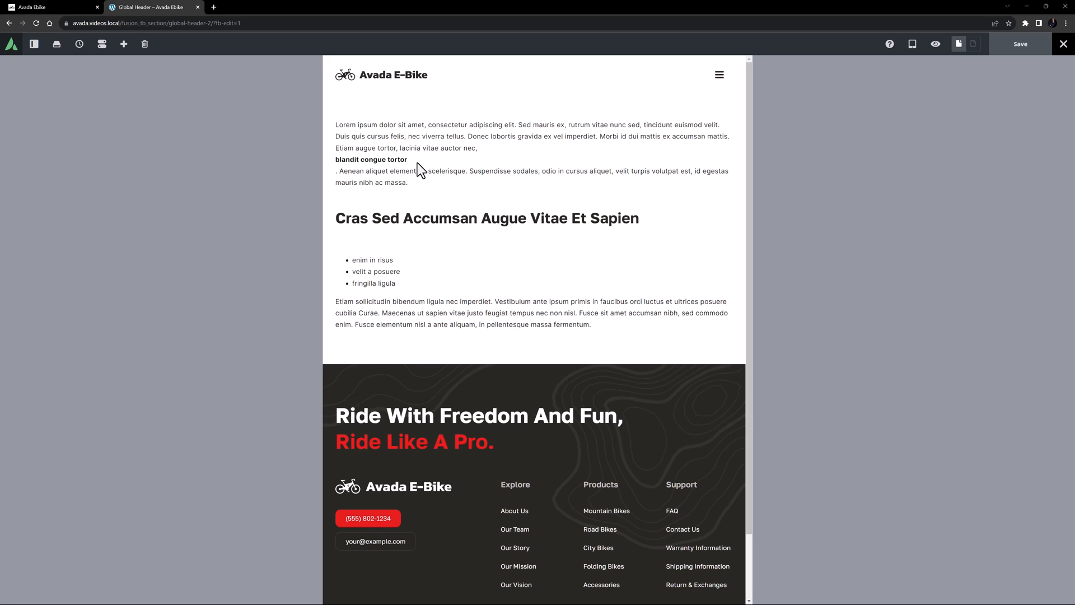
mouse_move(73, 72)
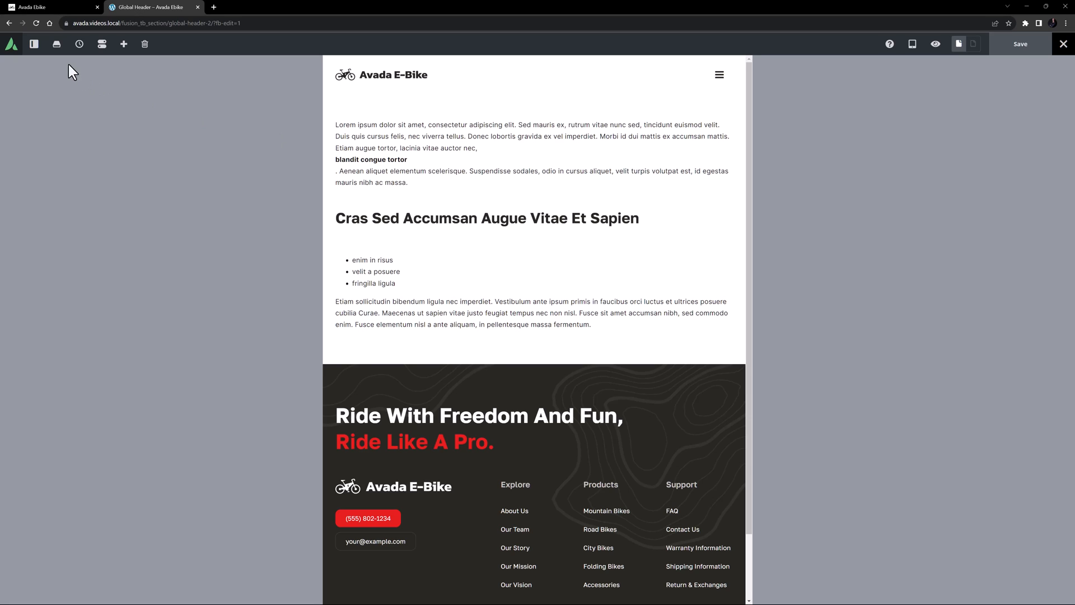
Set the menu column's Content Layout to Row and Content Alignment to flex-end
click(32, 43)
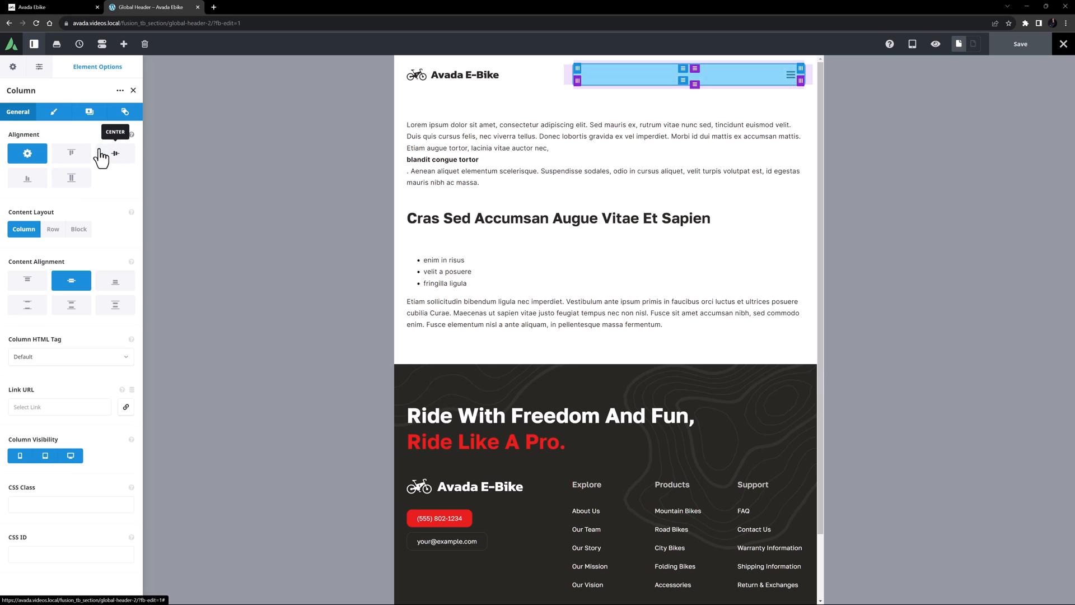
click(53, 228)
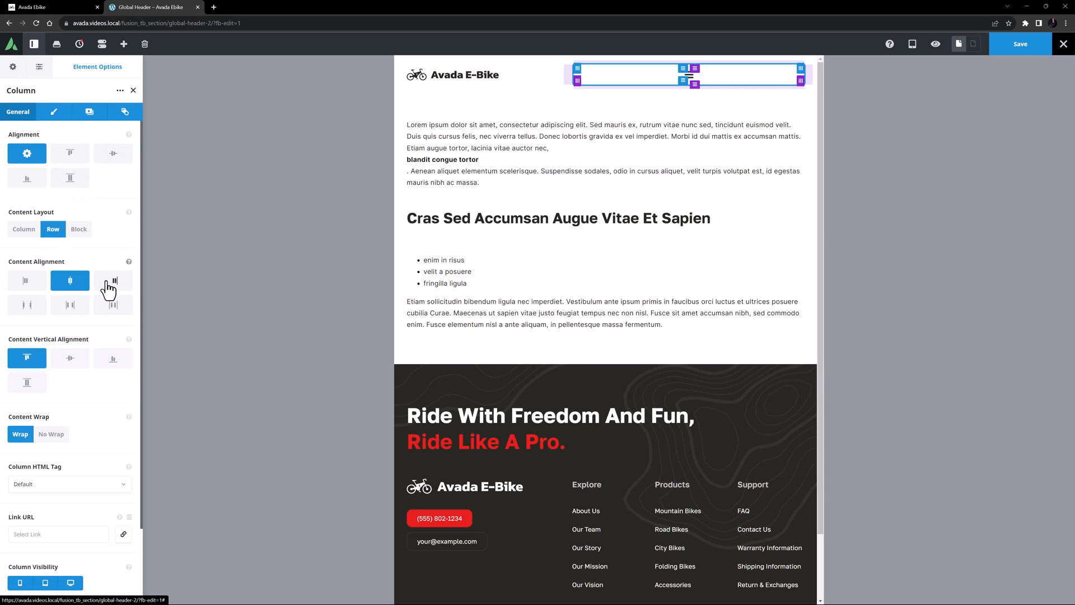
click(113, 280)
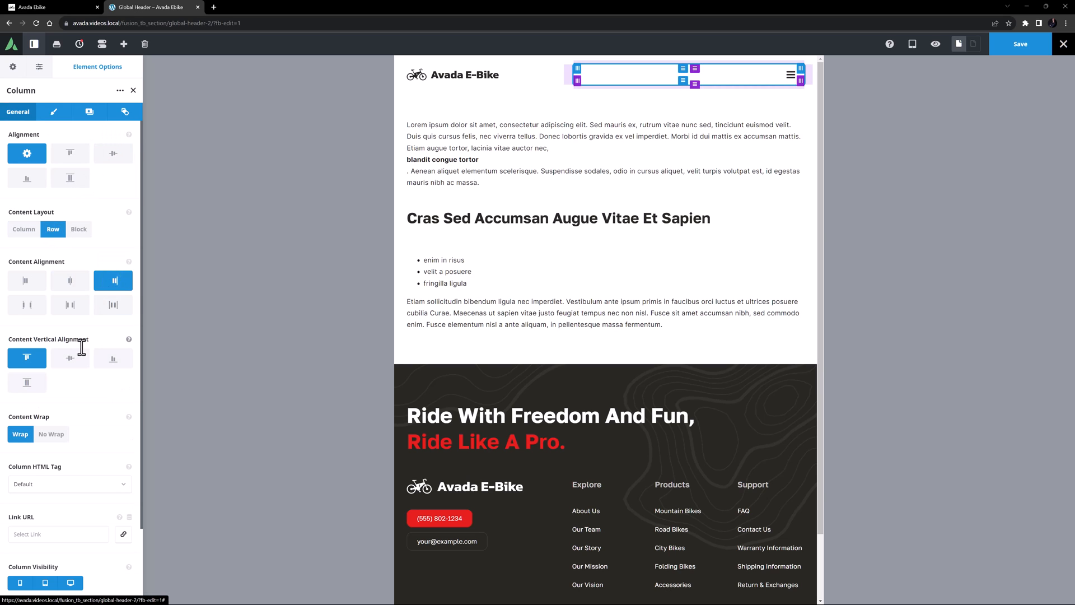
click(69, 358)
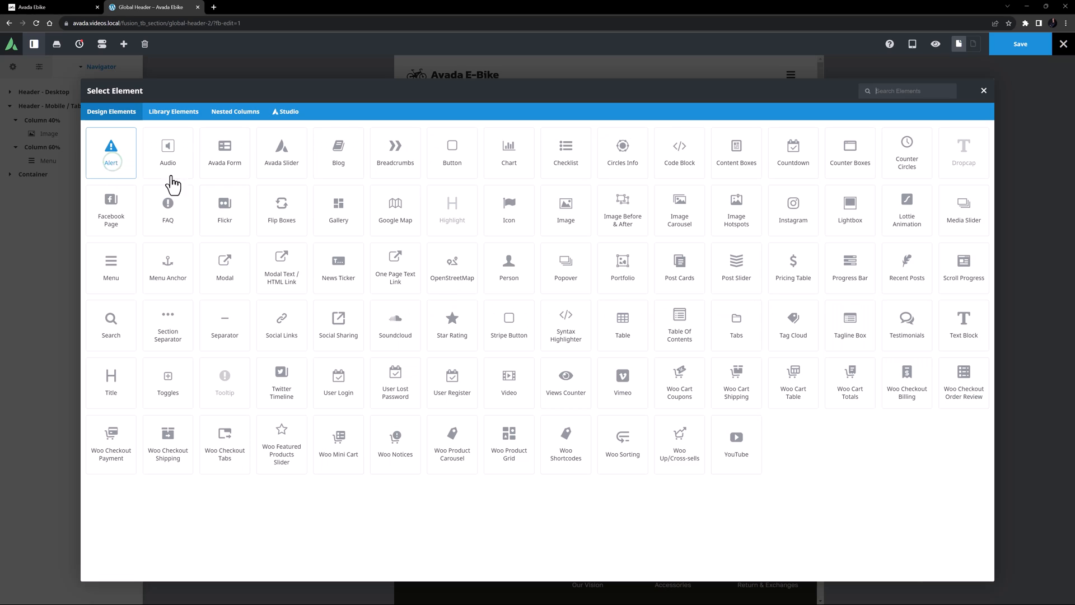
Add a cart Icon element beside the hamburger and link it dynamically to the Cart Page URL
click(509, 206)
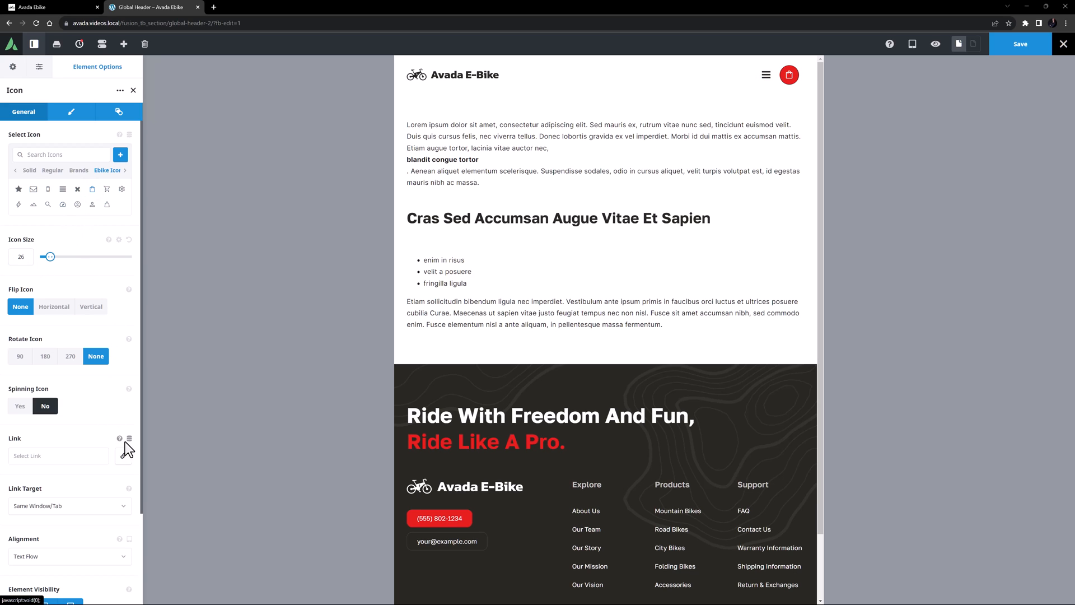
click(129, 439)
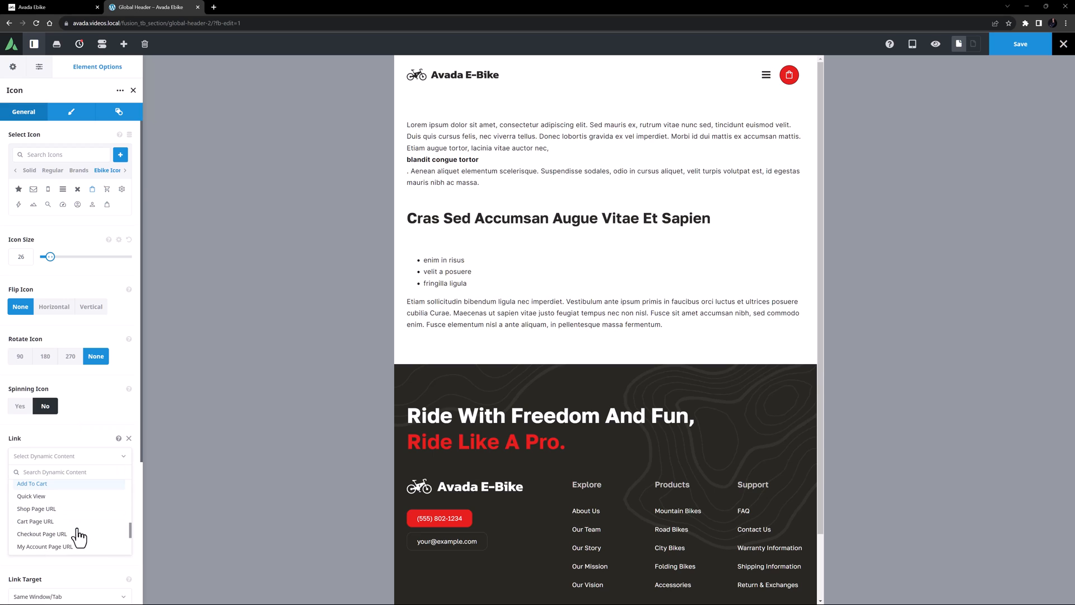
click(35, 521)
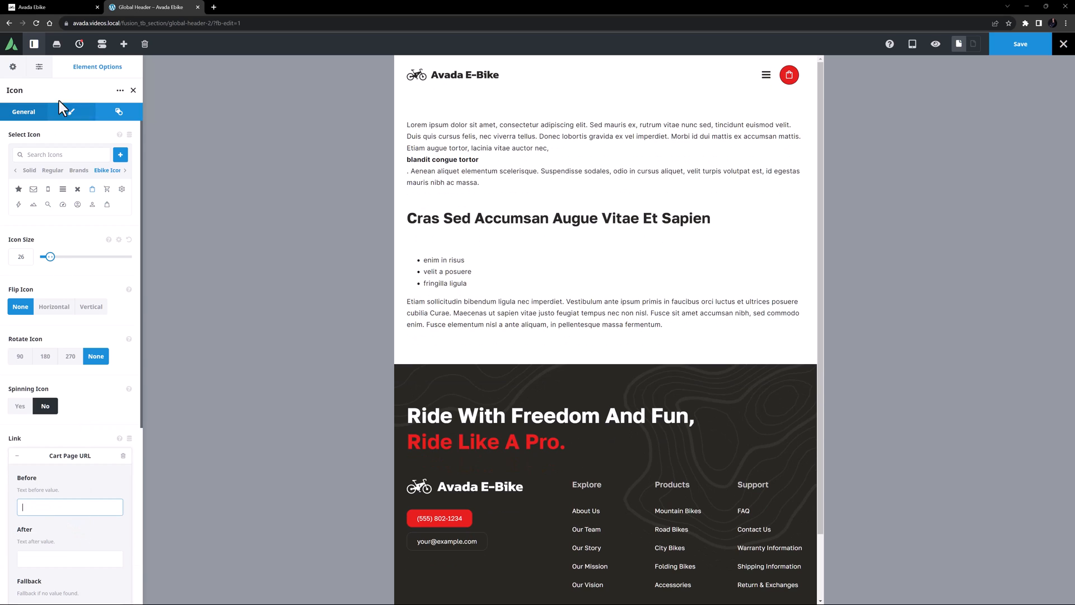
click(71, 112)
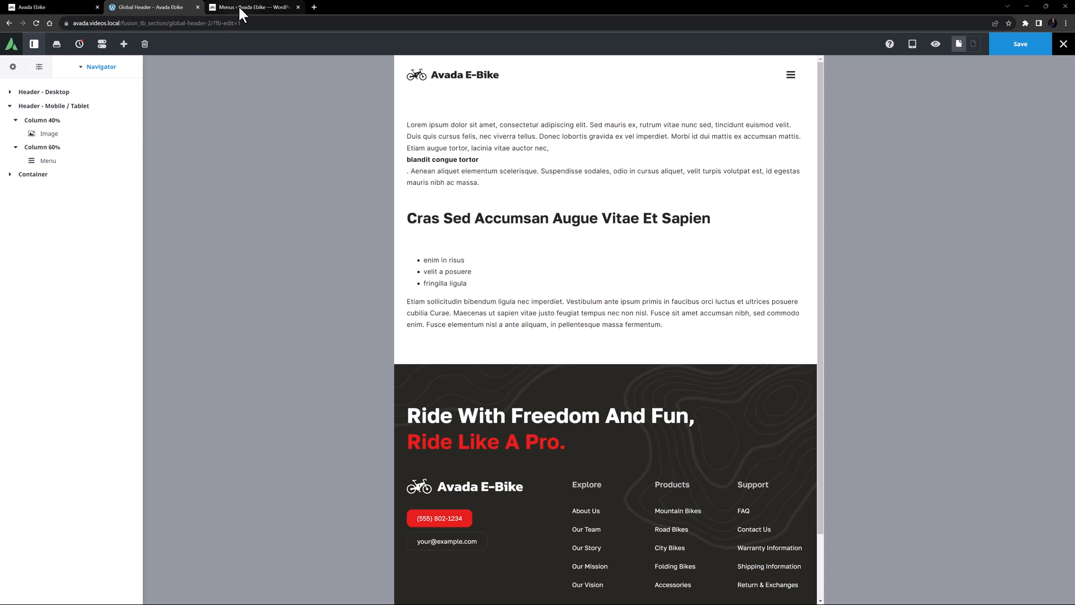
In WordPress Menus, open the Avada Menu Options of the WooCommerce Cart item in Small Screen Cart Menu
click(254, 7)
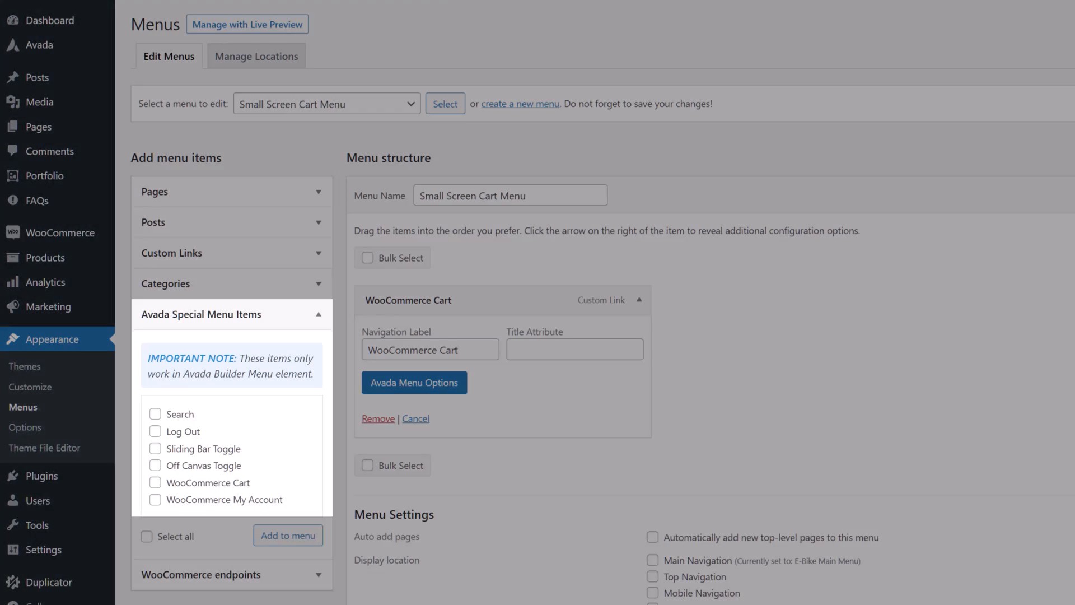
click(415, 382)
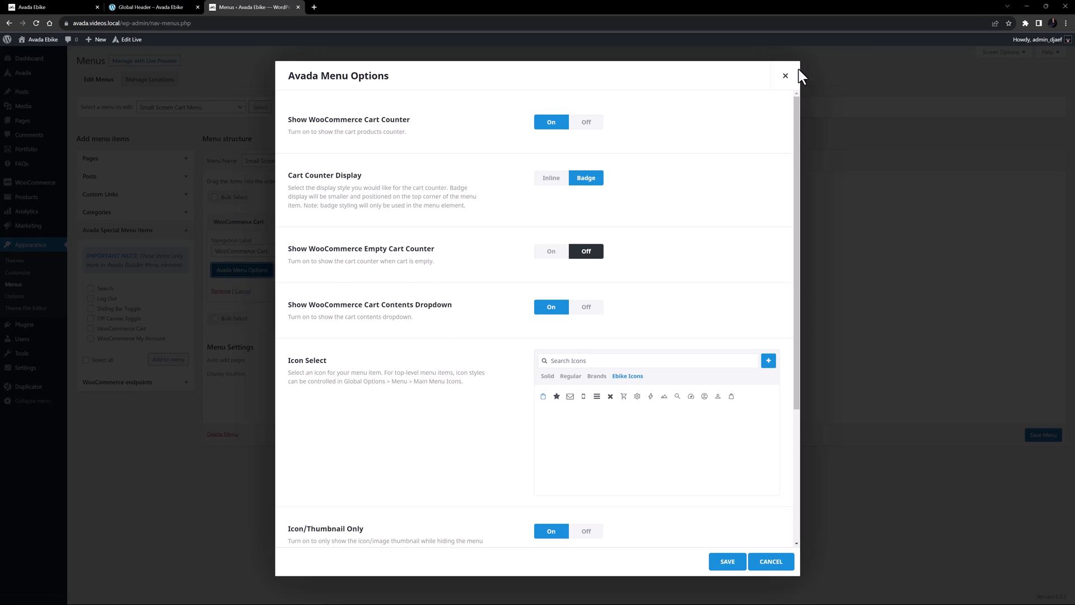
Clone the hamburger Menu element and assign the copy the Small Screen Cart Menu
click(145, 7)
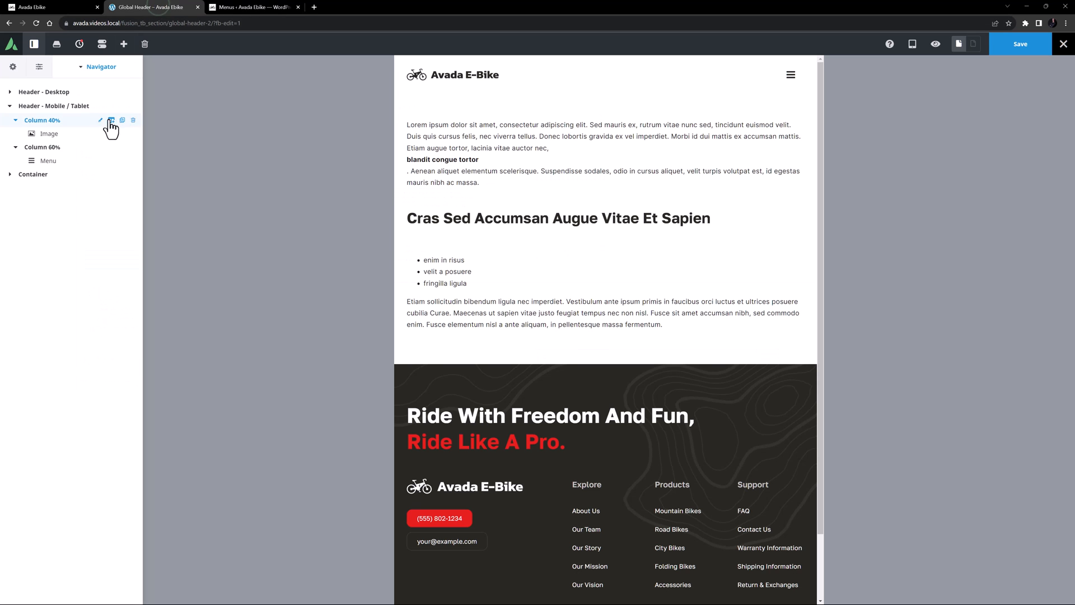
click(48, 160)
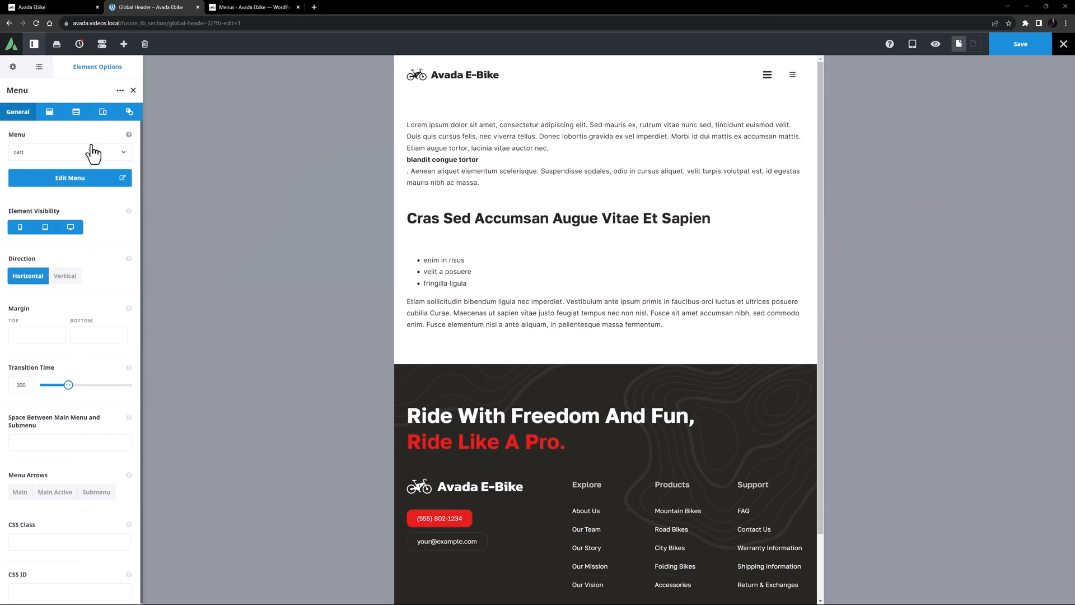
click(70, 152)
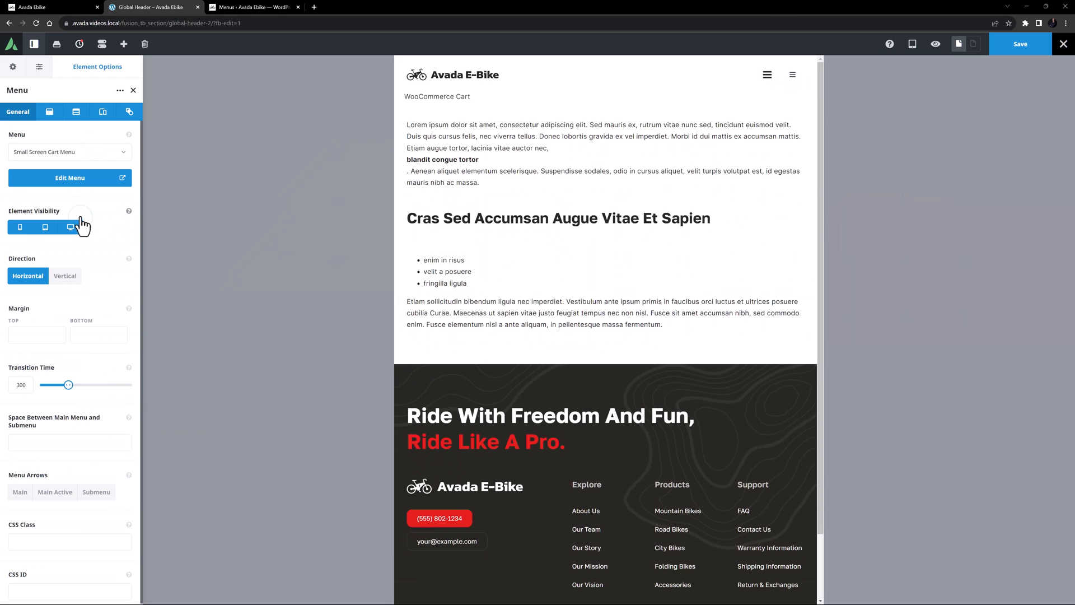
Set the cart menu's icon colour to global Color 6 and Collapse to Mobile Breakpoint to Never
click(41, 112)
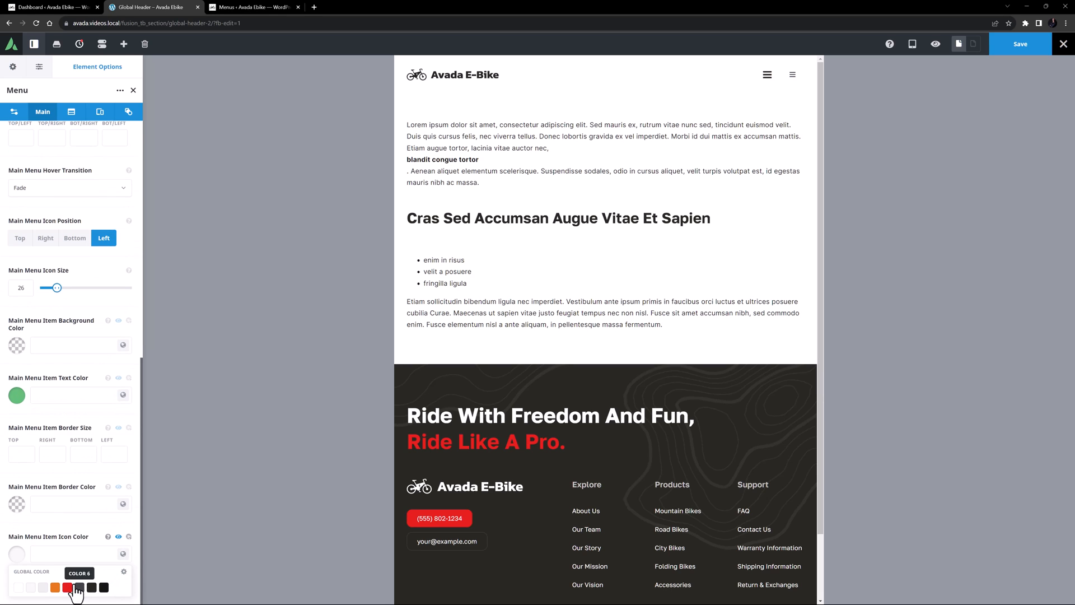
click(99, 111)
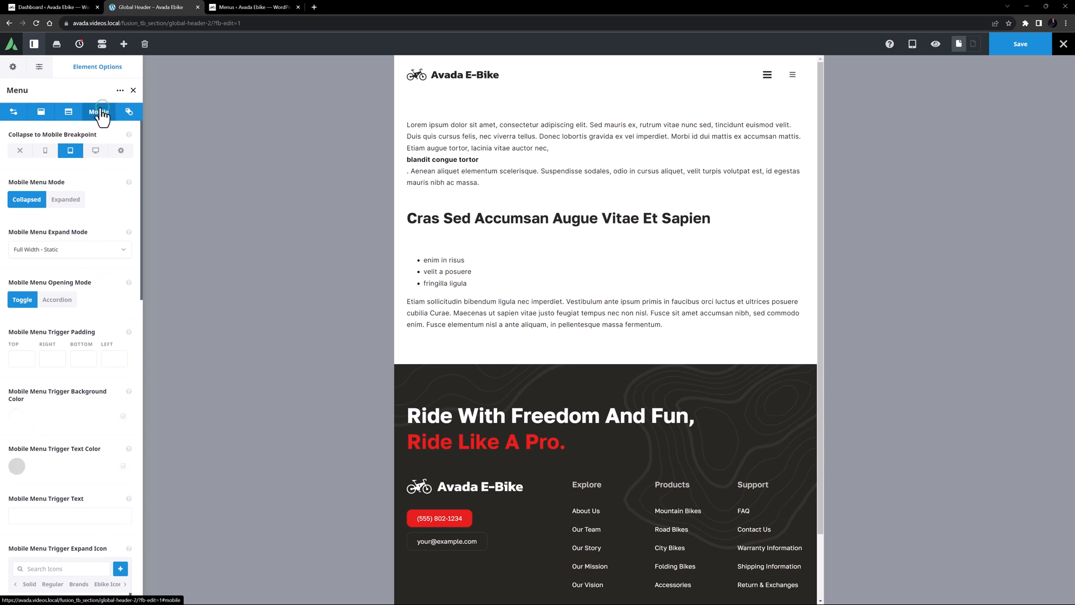
click(20, 150)
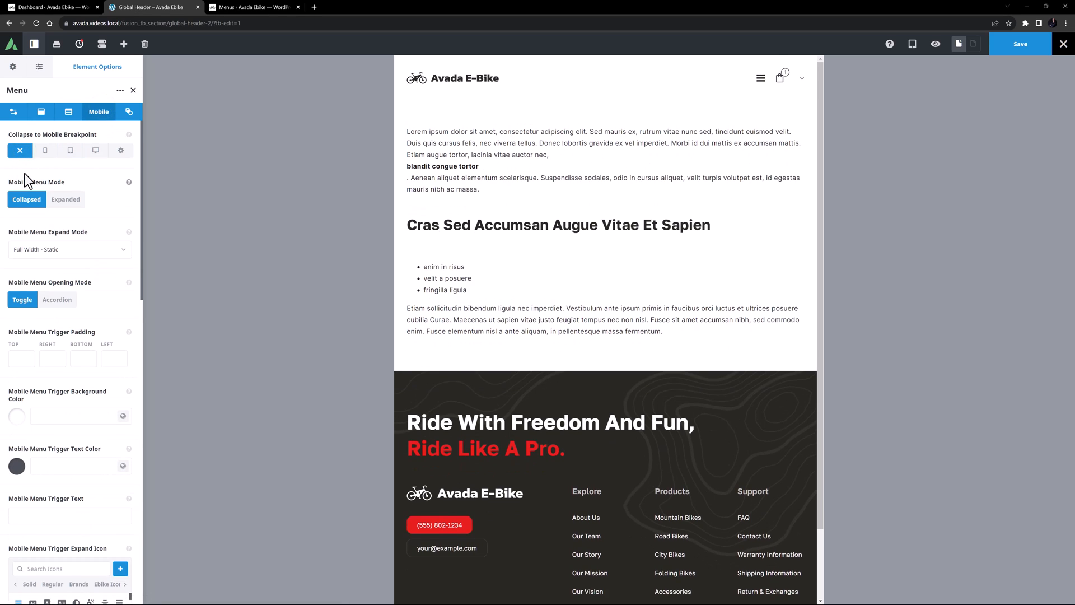